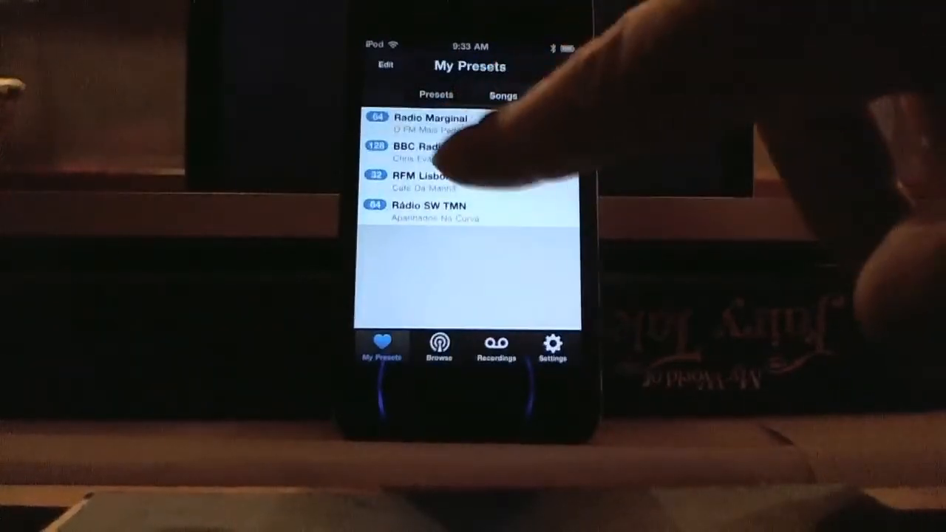
# - Tap the BBC Radio preset in TuneIn Radio's My Presets to stream it
pyautogui.click(425, 146)
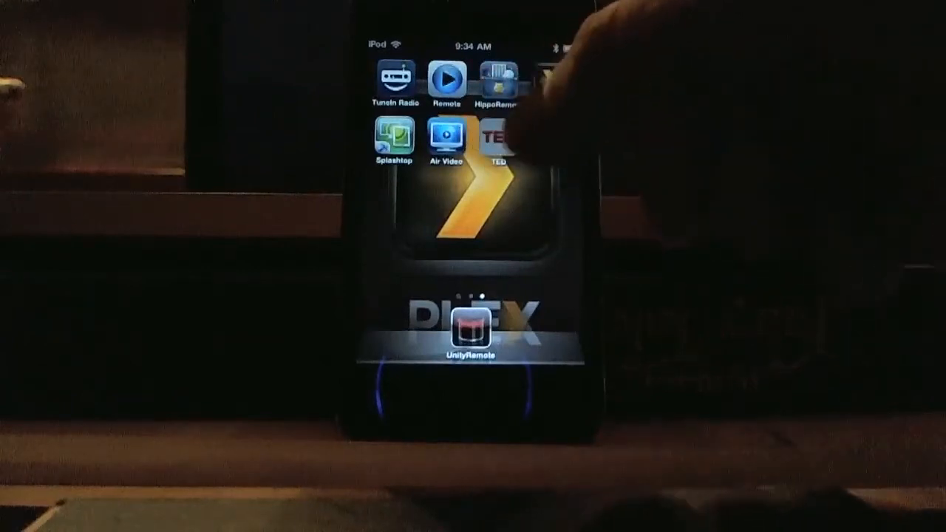
# - Launch the TED talks app from the iPod home screen
pyautogui.click(498, 140)
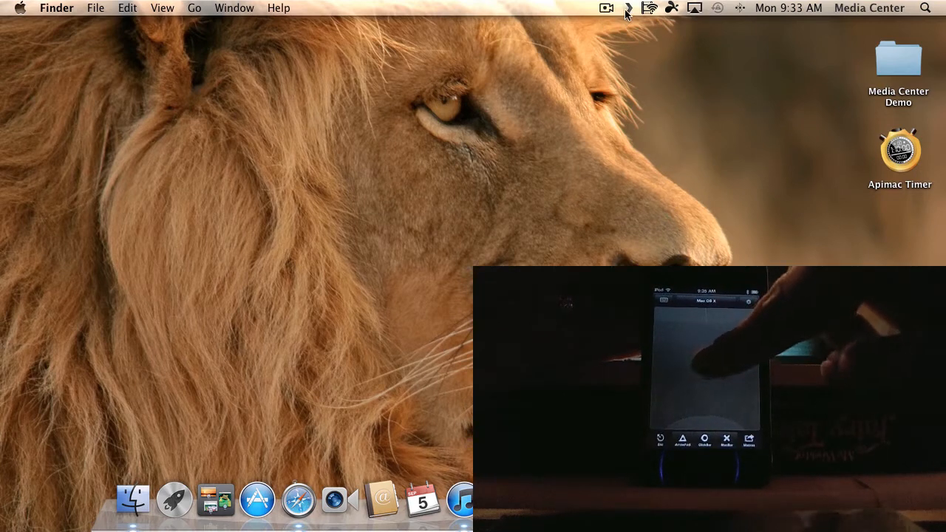
# - Open Media Manager from the Plex Media Server menu bar icon
pyautogui.click(627, 8)
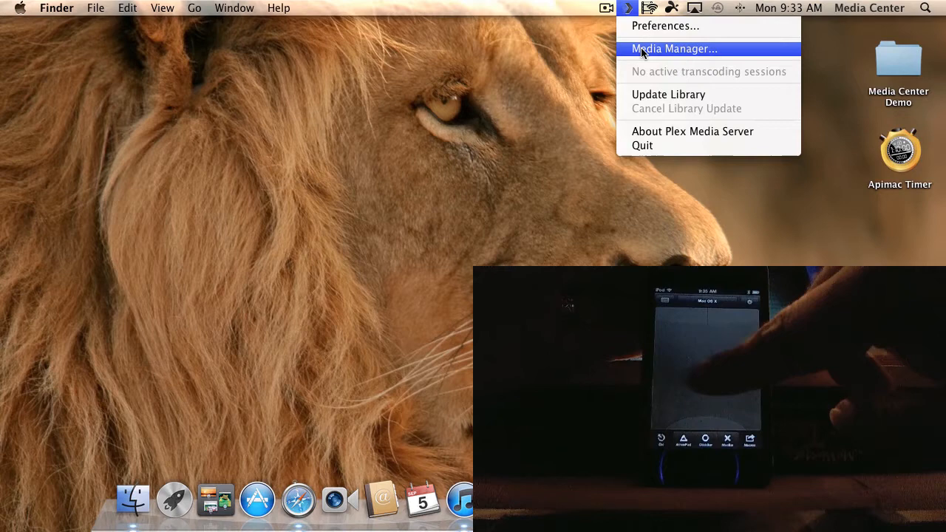
pyautogui.click(675, 48)
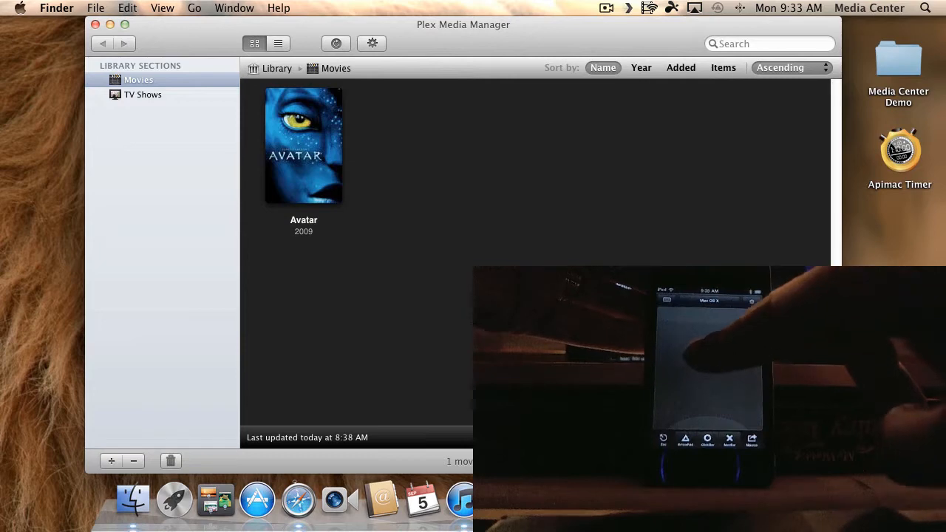
# - Add a second movie folder to the Movies section's folder list
pyautogui.click(372, 43)
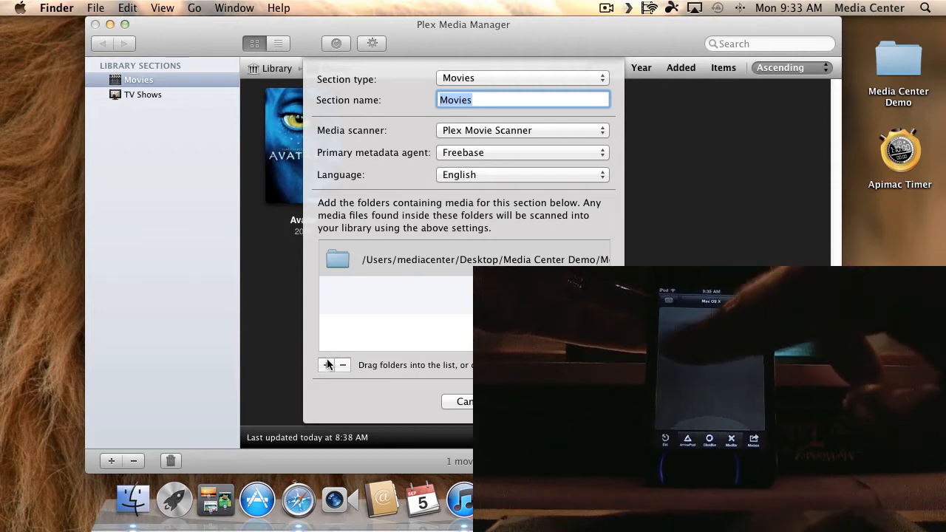
pyautogui.click(329, 364)
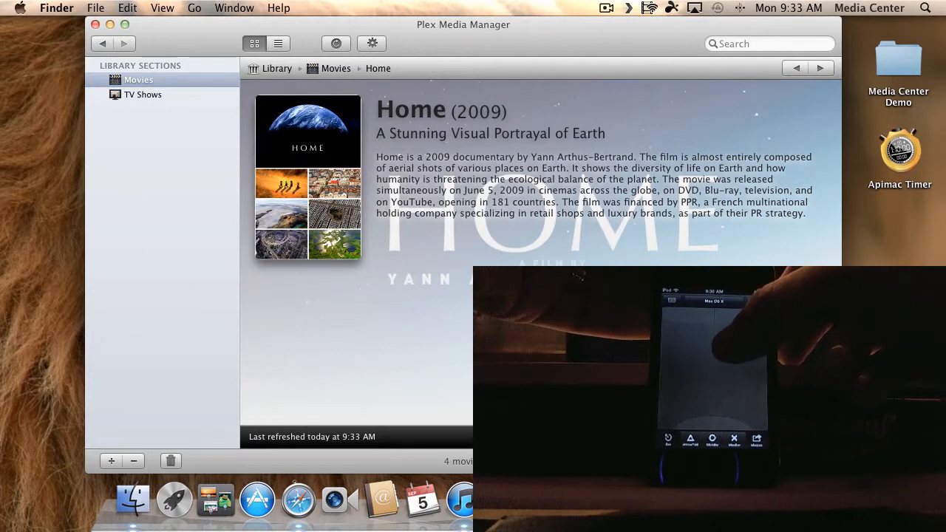
# - Return from the Home (2009) page to the four-movie Movies grid
pyautogui.click(255, 43)
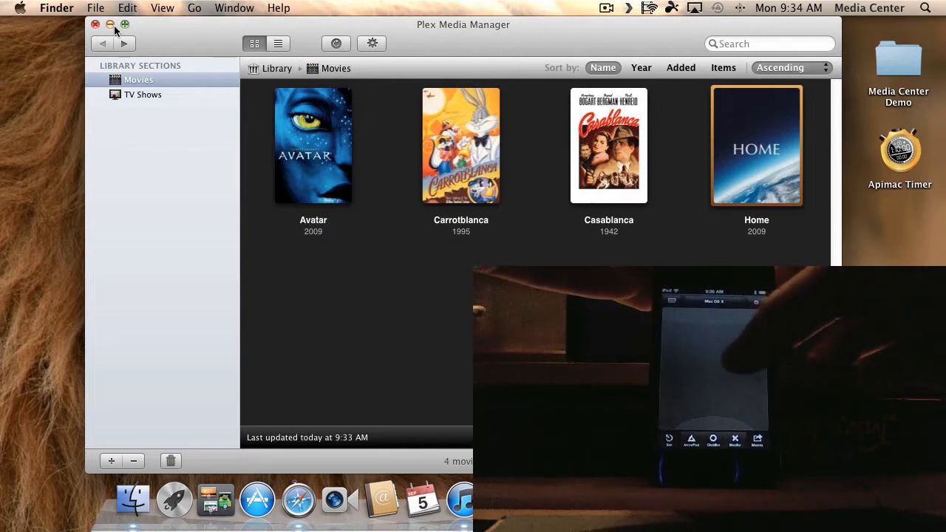
# - Minimize Media Manager and scroll Plex's main menu from Plex Online to Preferences
pyautogui.click(96, 24)
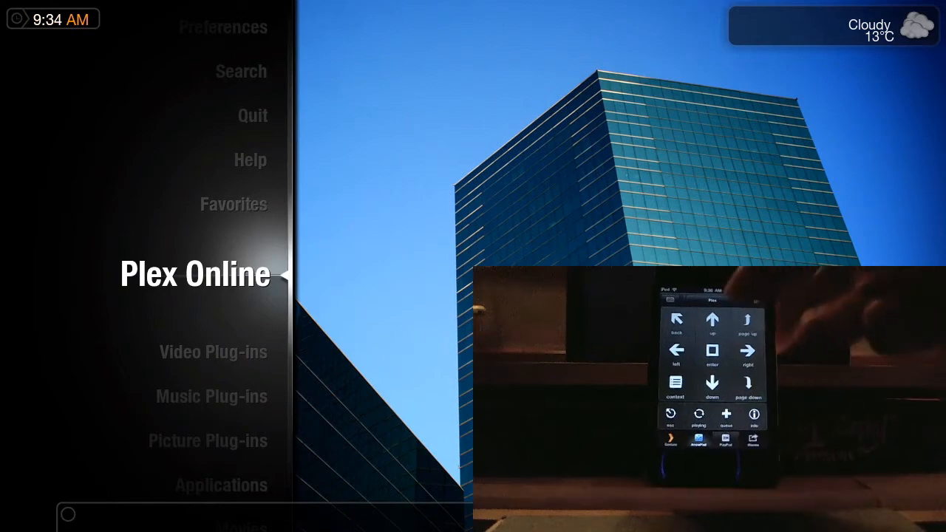
pyautogui.scroll(3)
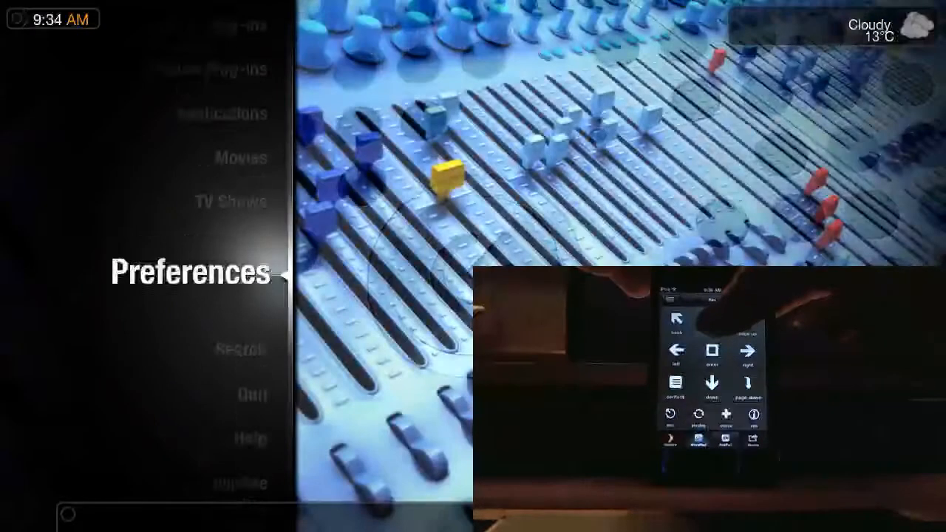
pyautogui.scroll(3)
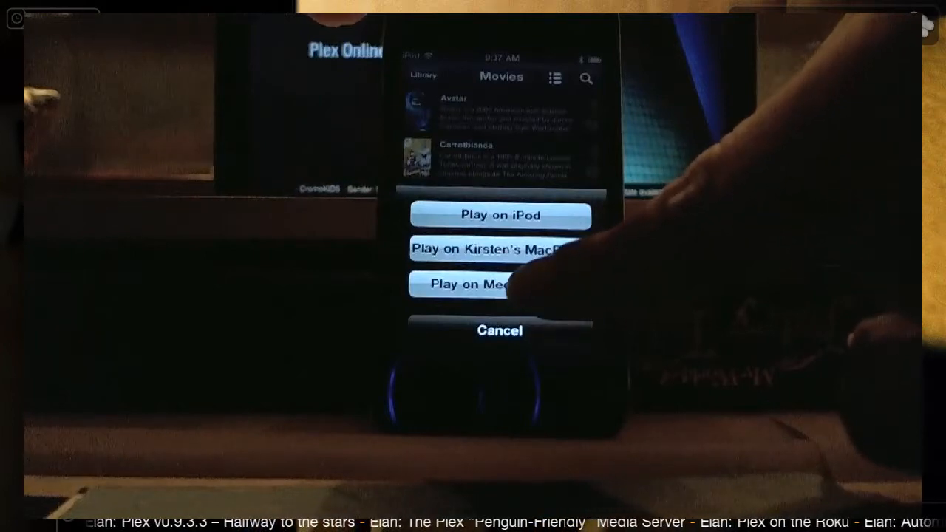
# - Play a library movie on the Media Center computer from Plex for iOS
pyautogui.click(473, 285)
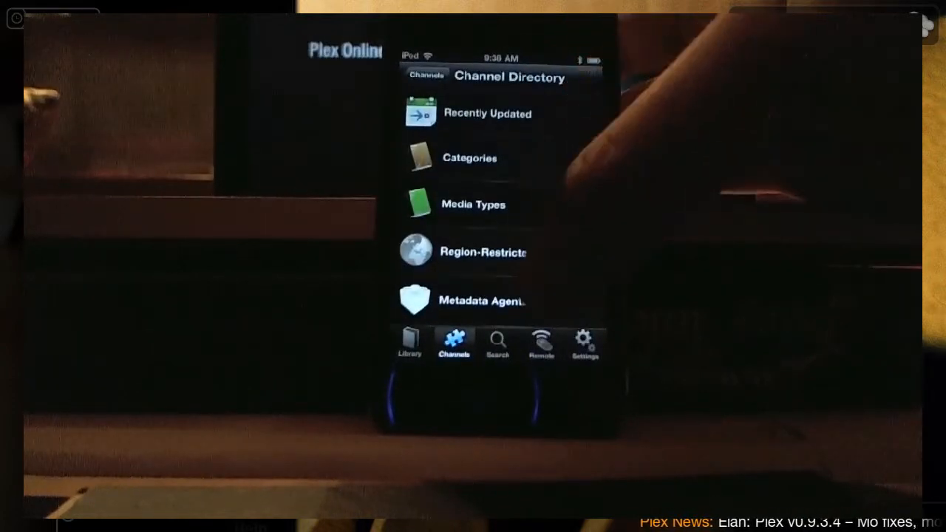
# - Install BBC iPlayer from Region-Restricted channels, then open its TV Highlights list
pyautogui.click(482, 251)
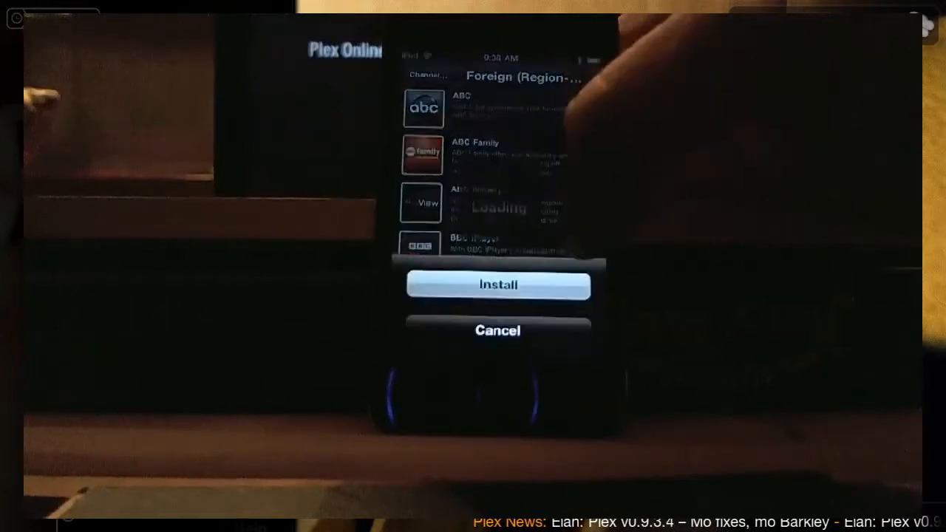
pyautogui.click(499, 285)
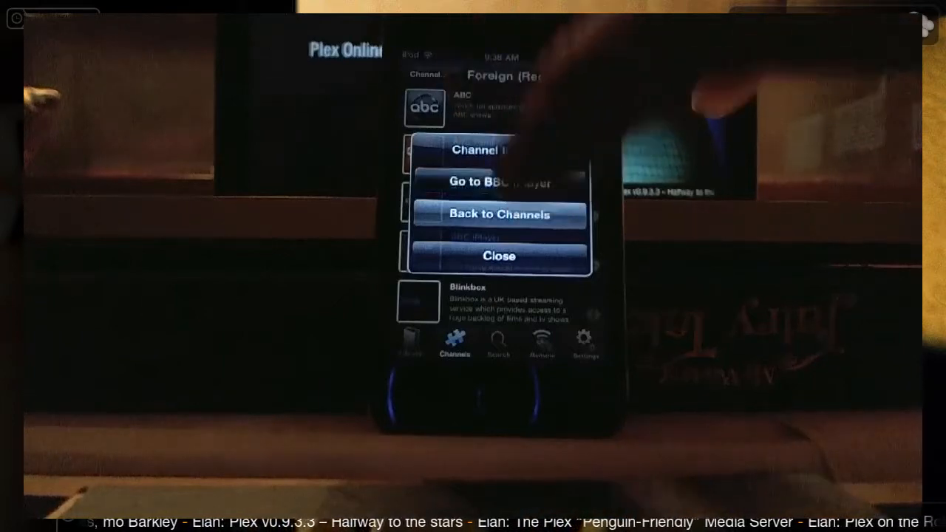
pyautogui.click(499, 182)
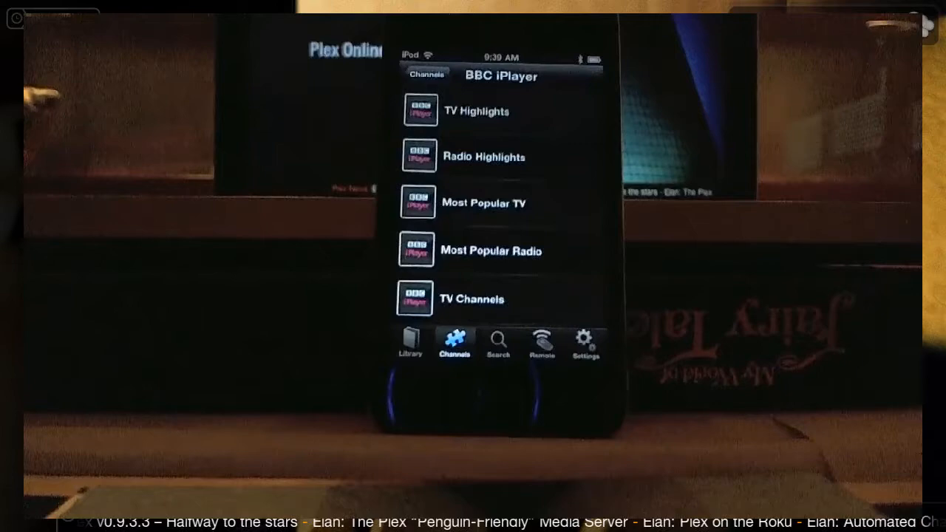
pyautogui.click(485, 203)
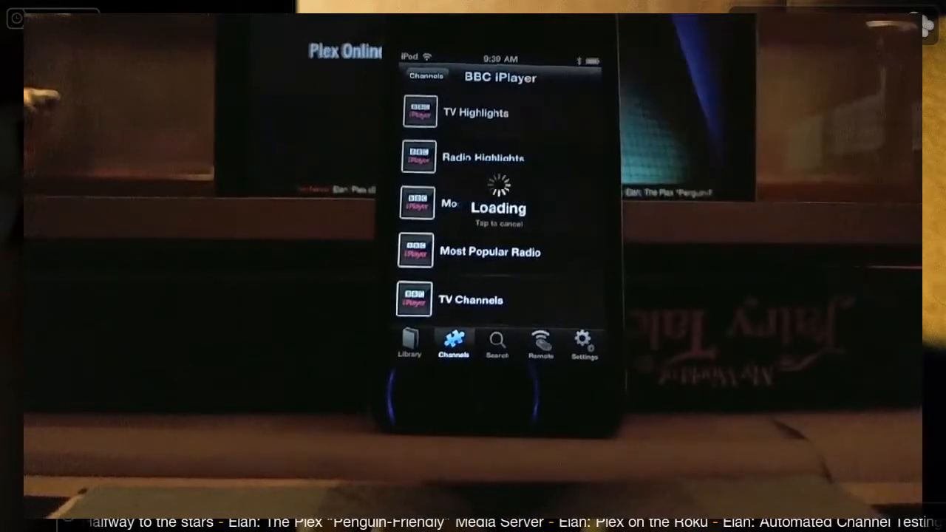
pyautogui.click(476, 113)
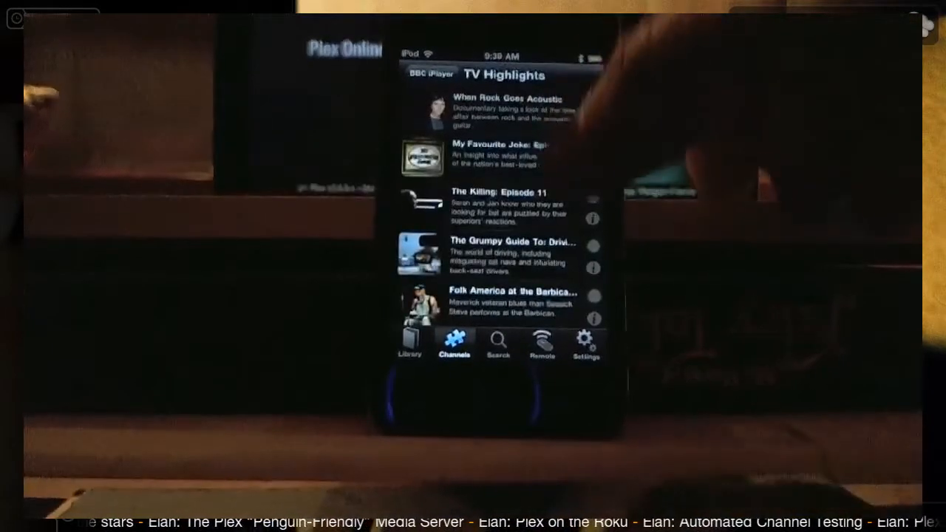